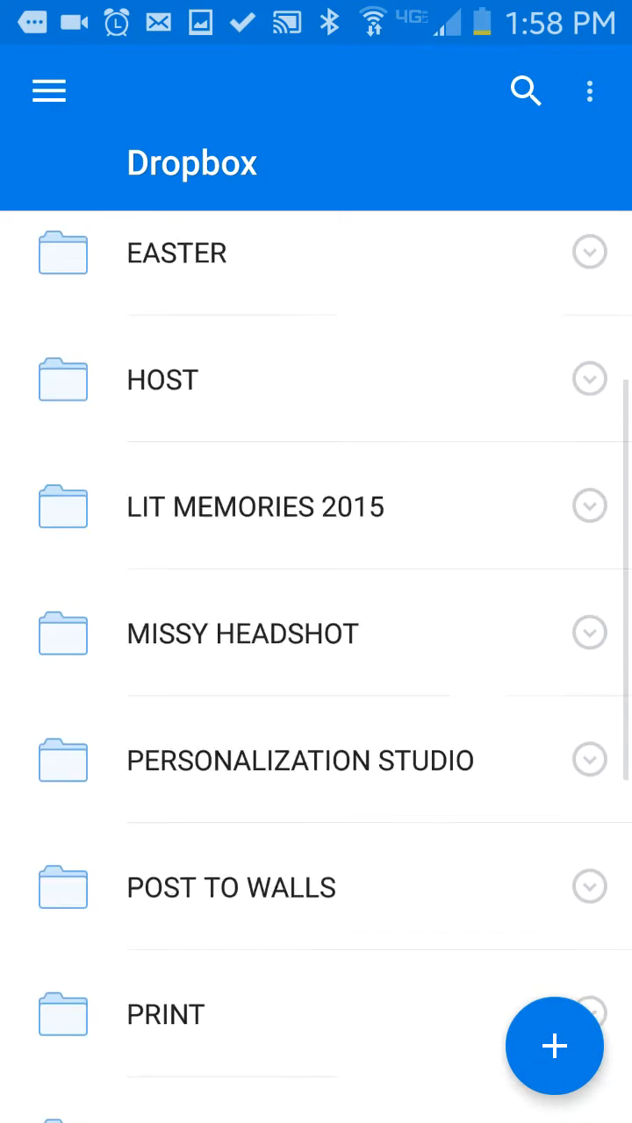
Step: Scroll down the Dropbox folder list and open RECRUITING
scroll(down, 3)
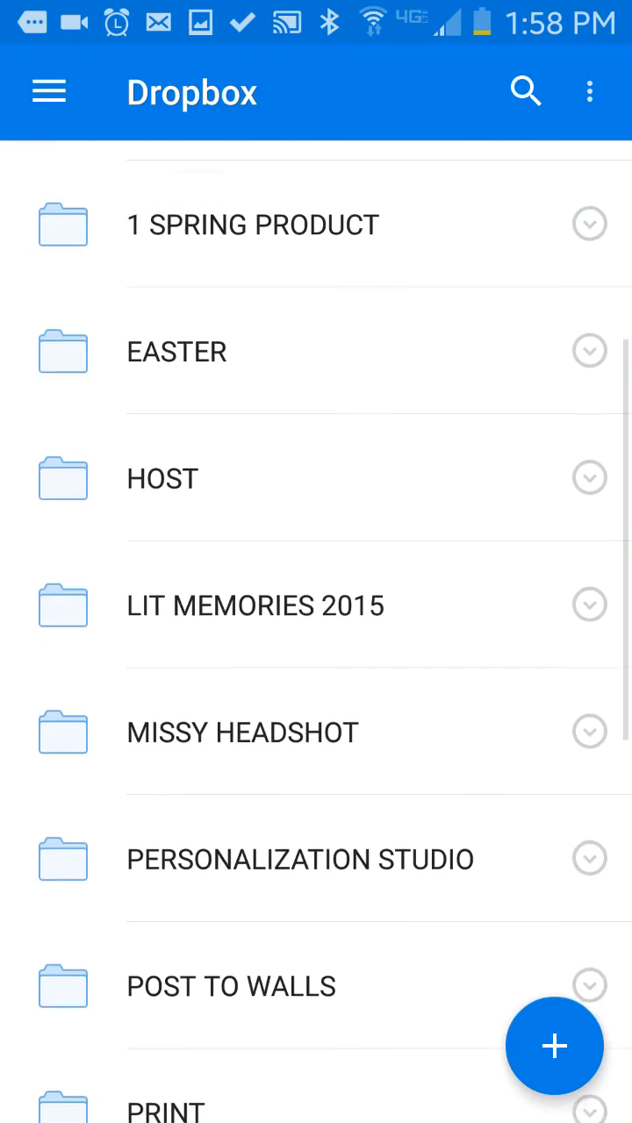
scroll(down, 3)
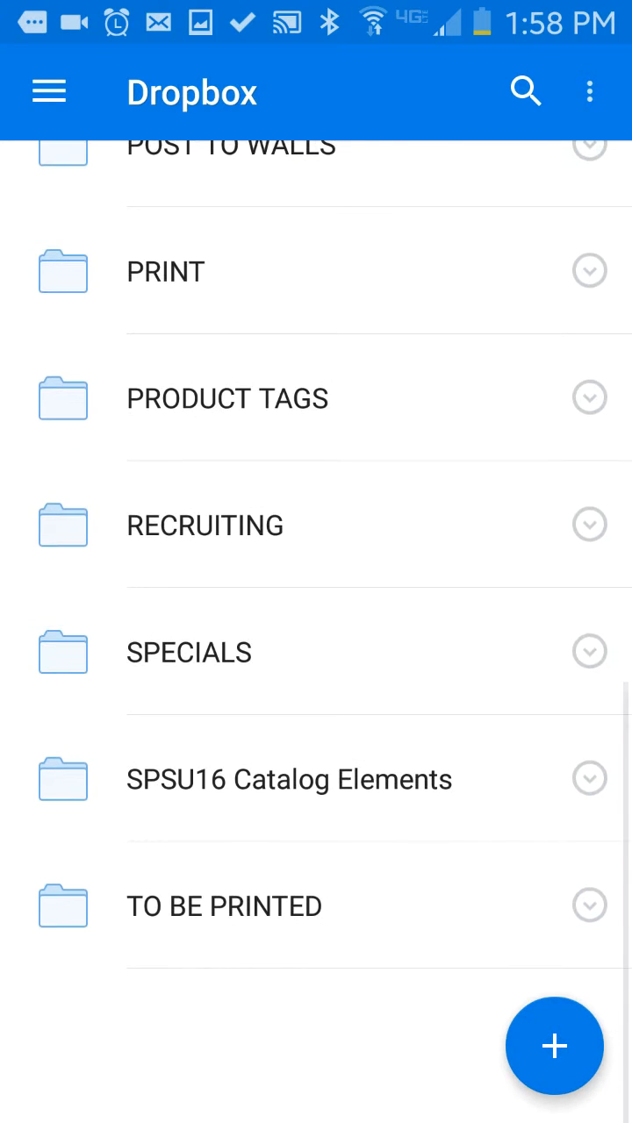
scroll(down, 3)
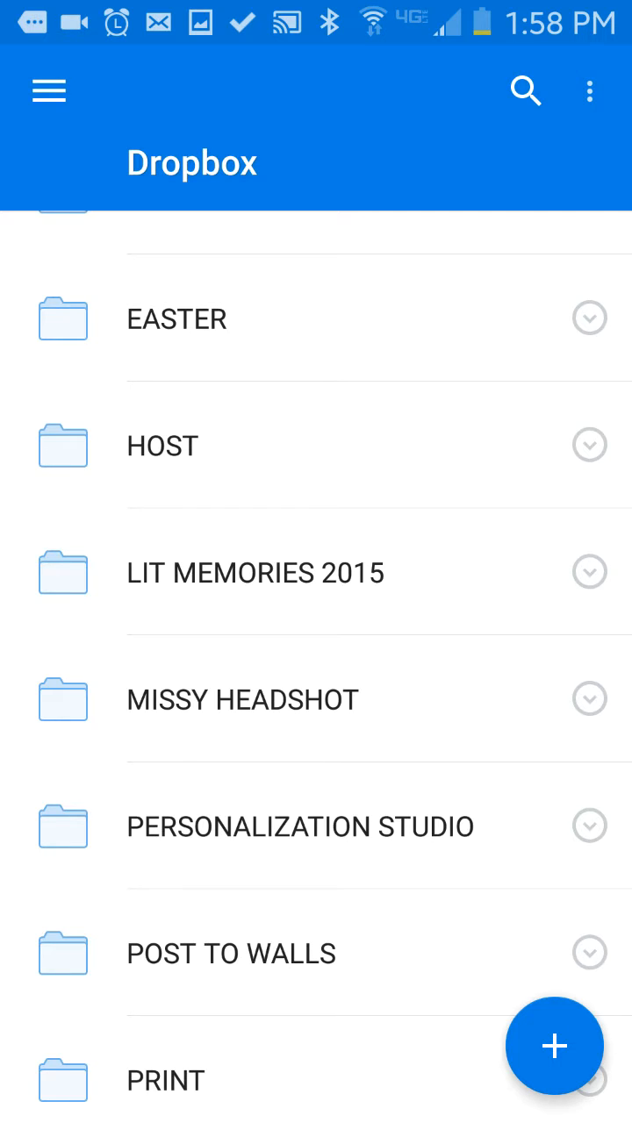
scroll(down, 3)
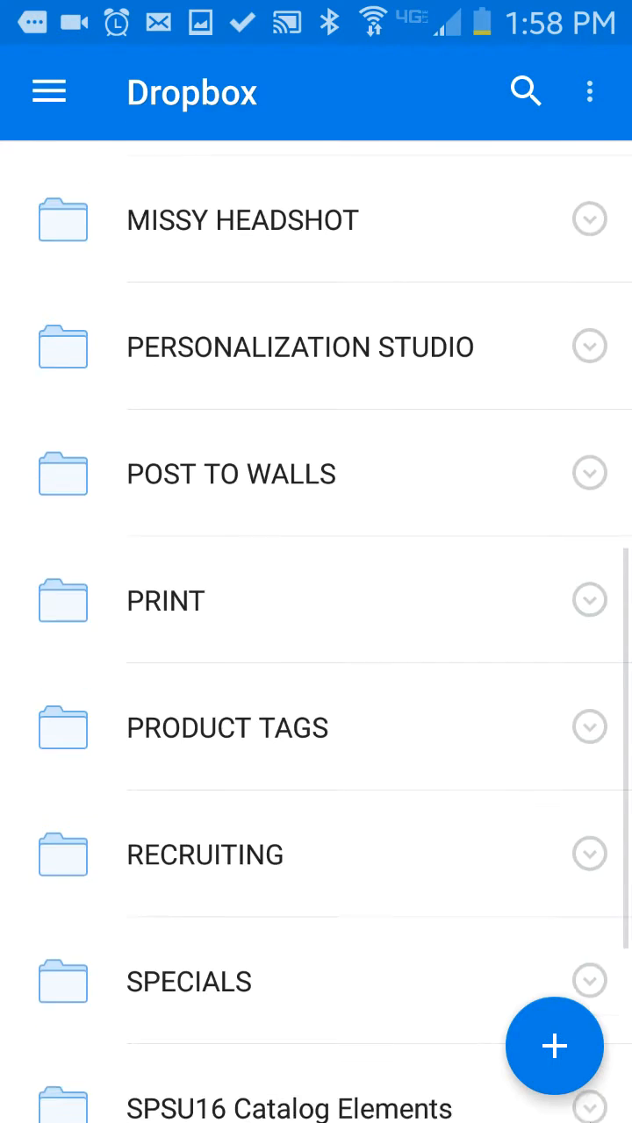
scroll(down, 3)
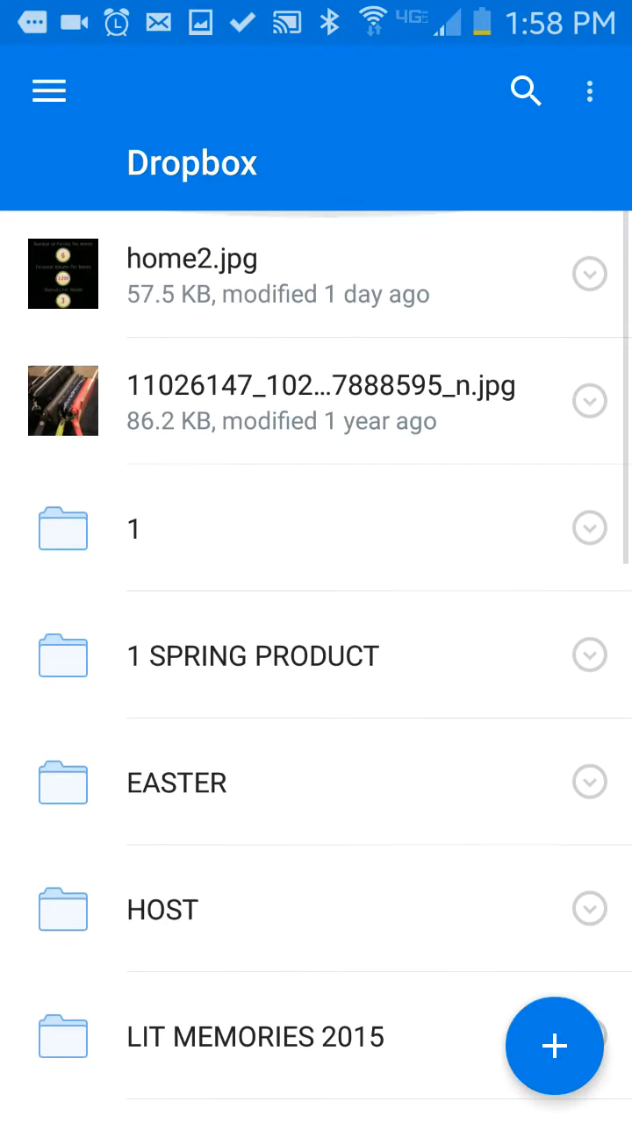
scroll(down, 3)
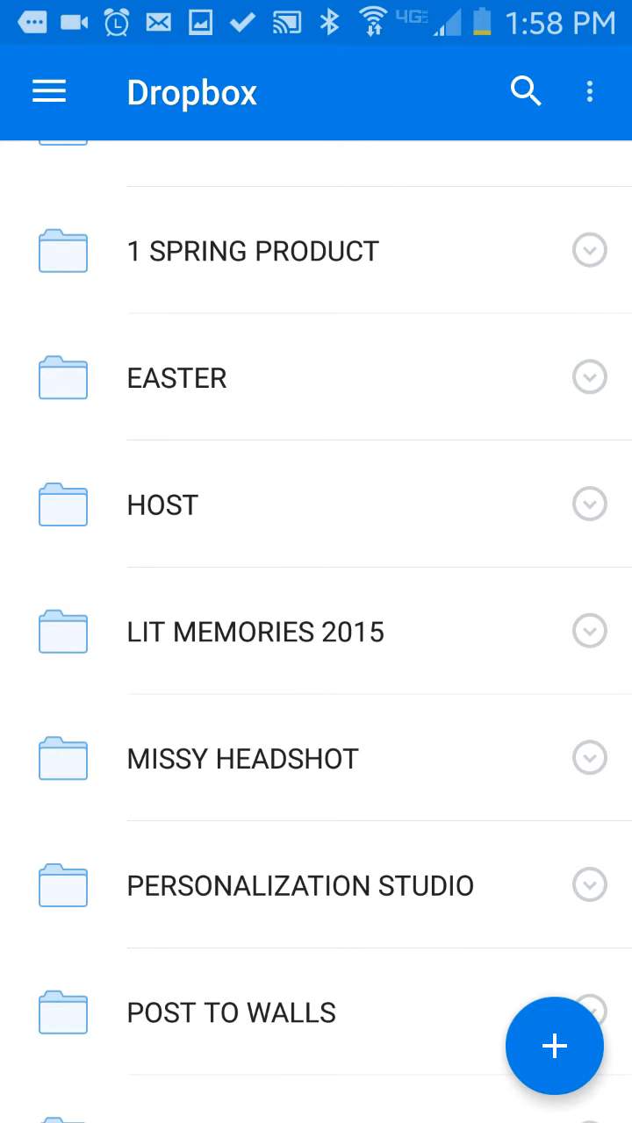
scroll(down, 3)
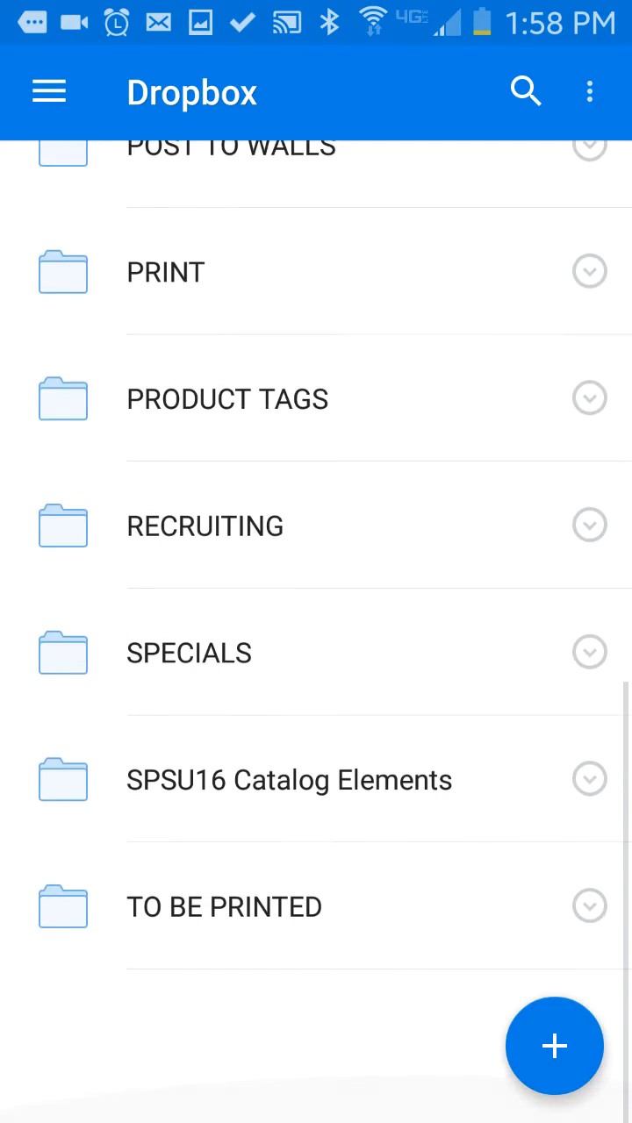
click(205, 526)
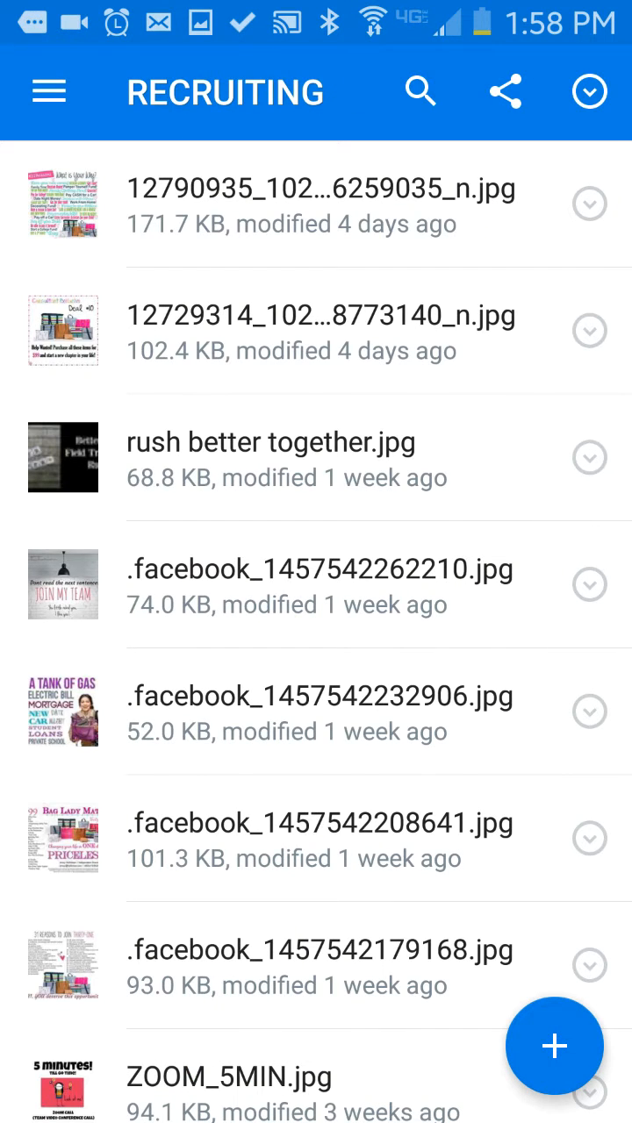
Step: Open the START SWELL subfolder and locate SS.jpg
scroll(down, 3)
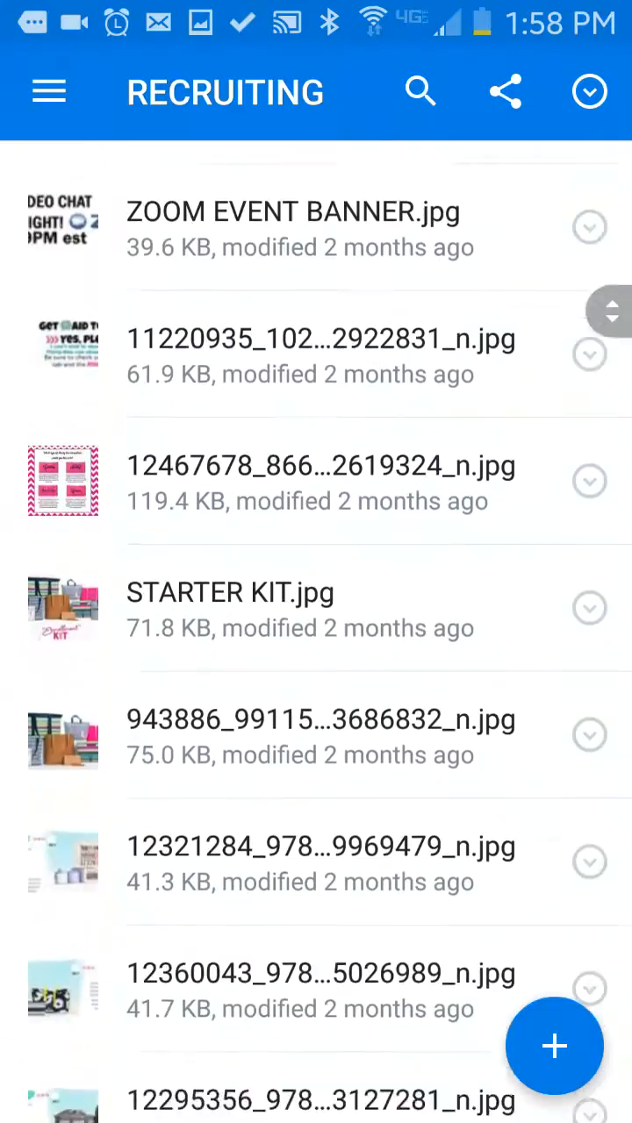
scroll(down, 3)
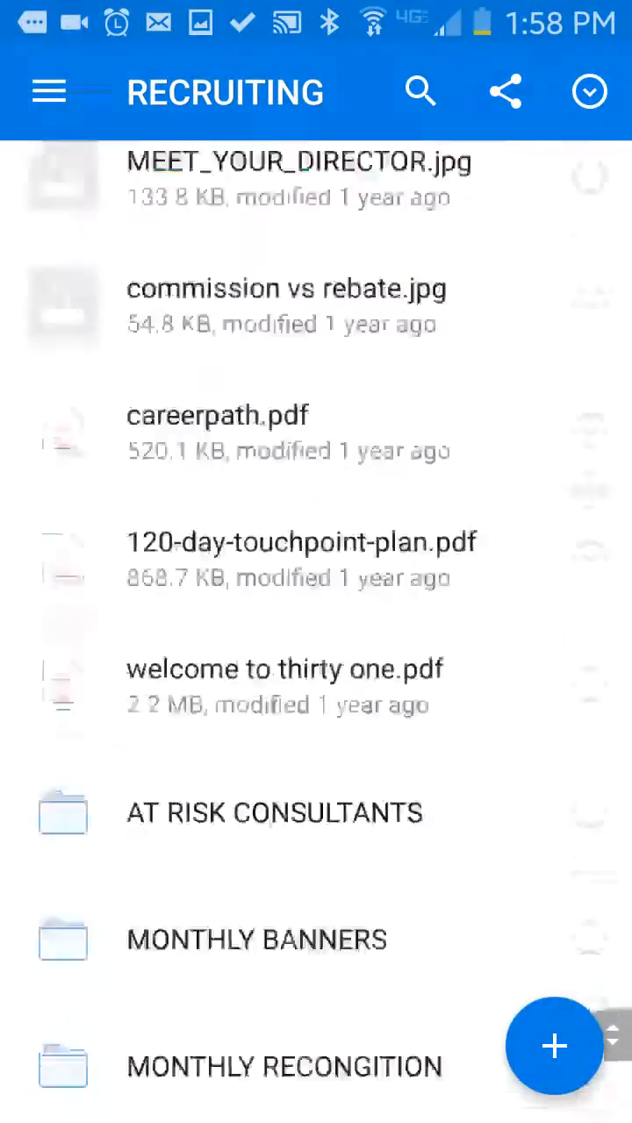
scroll(down, 3)
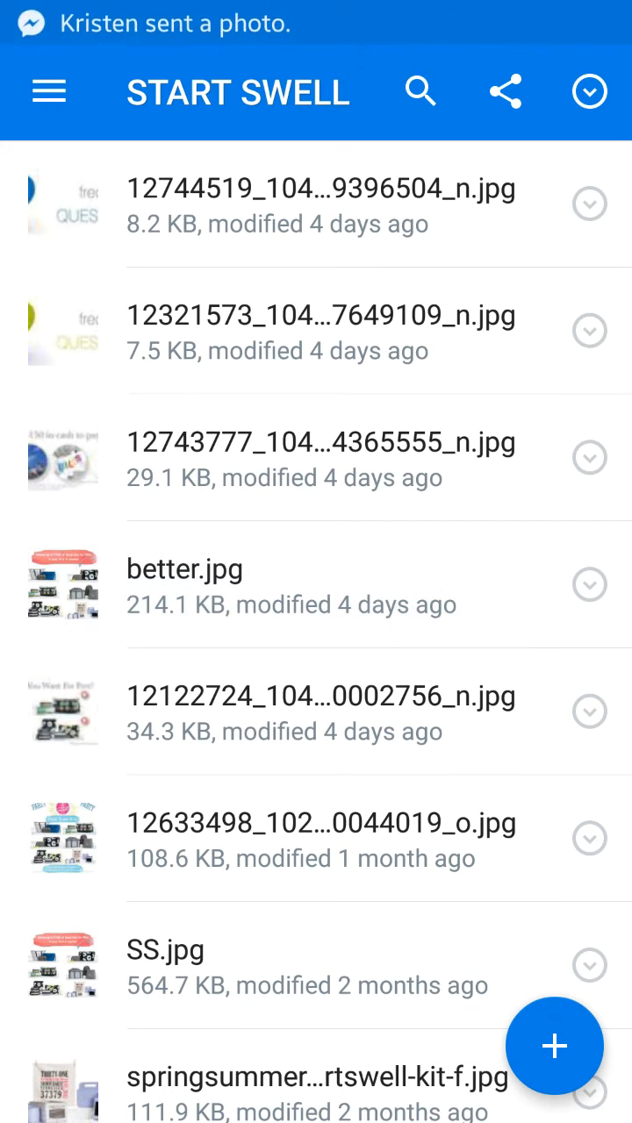
click(185, 569)
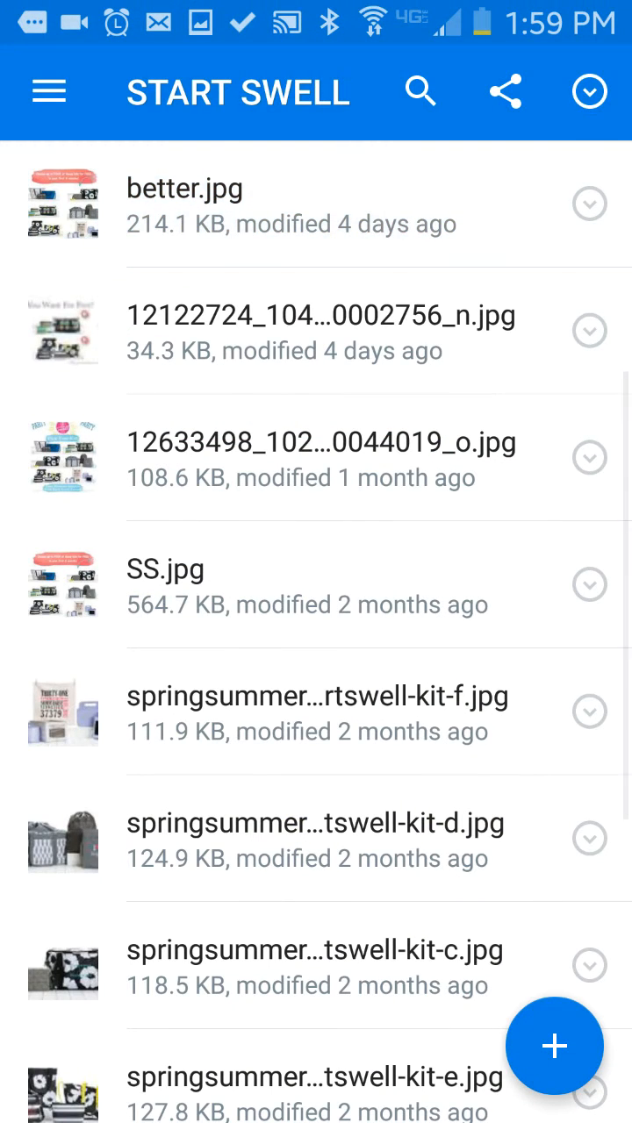
click(589, 585)
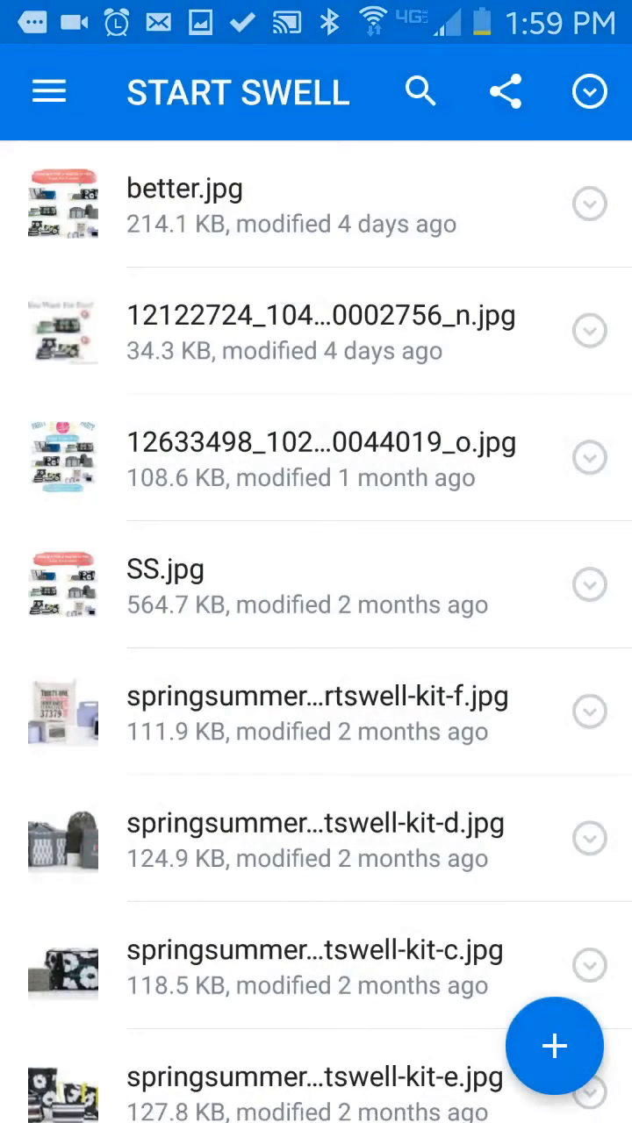
Step: Export SS.jpg from its actions menu using Save to device
click(589, 585)
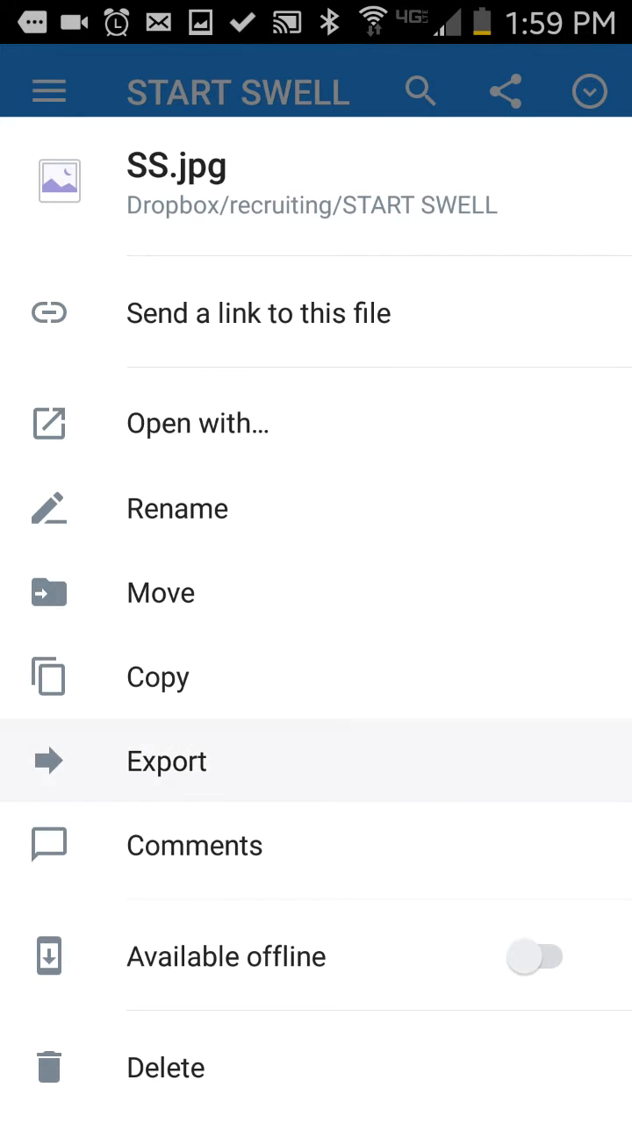
click(166, 761)
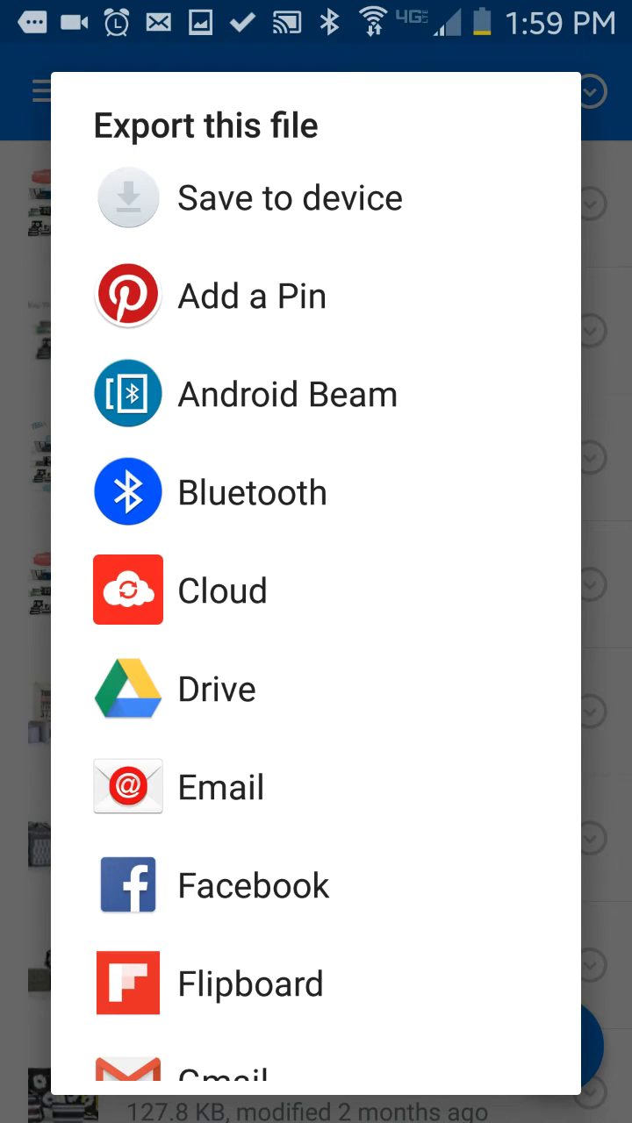
click(289, 197)
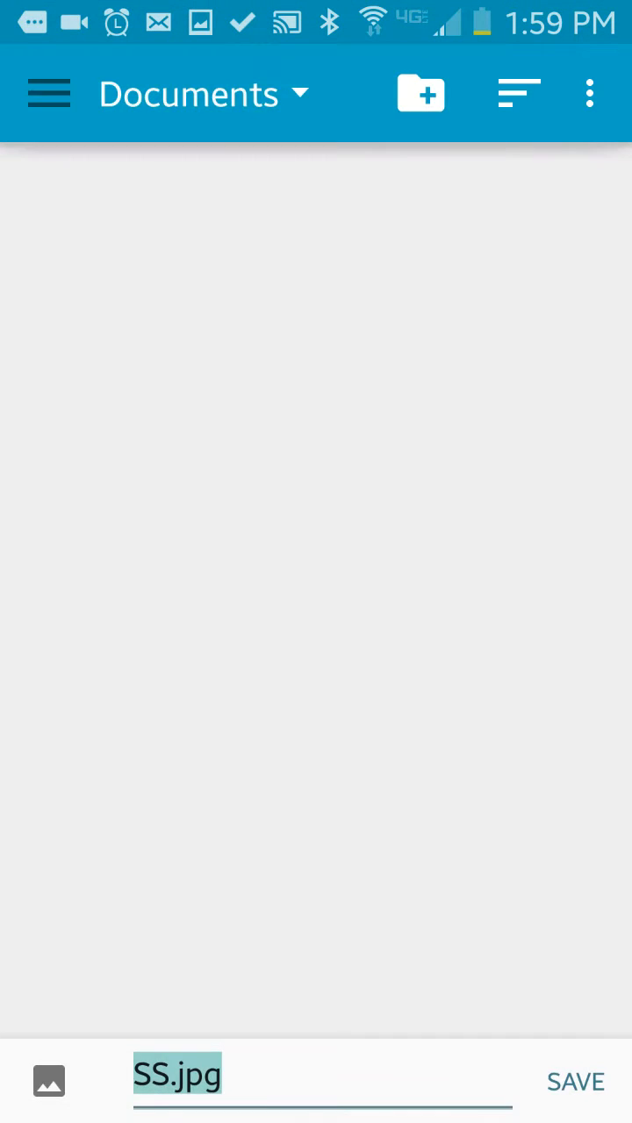
Step: Save SS.jpg to the phone's Downloads folder
click(206, 94)
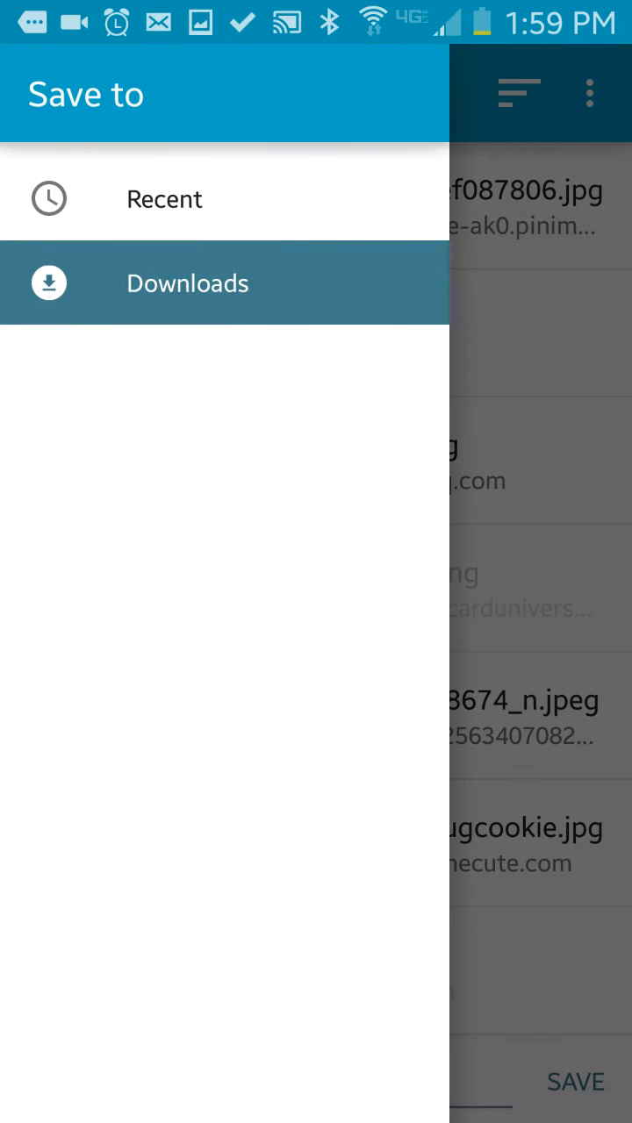
click(187, 283)
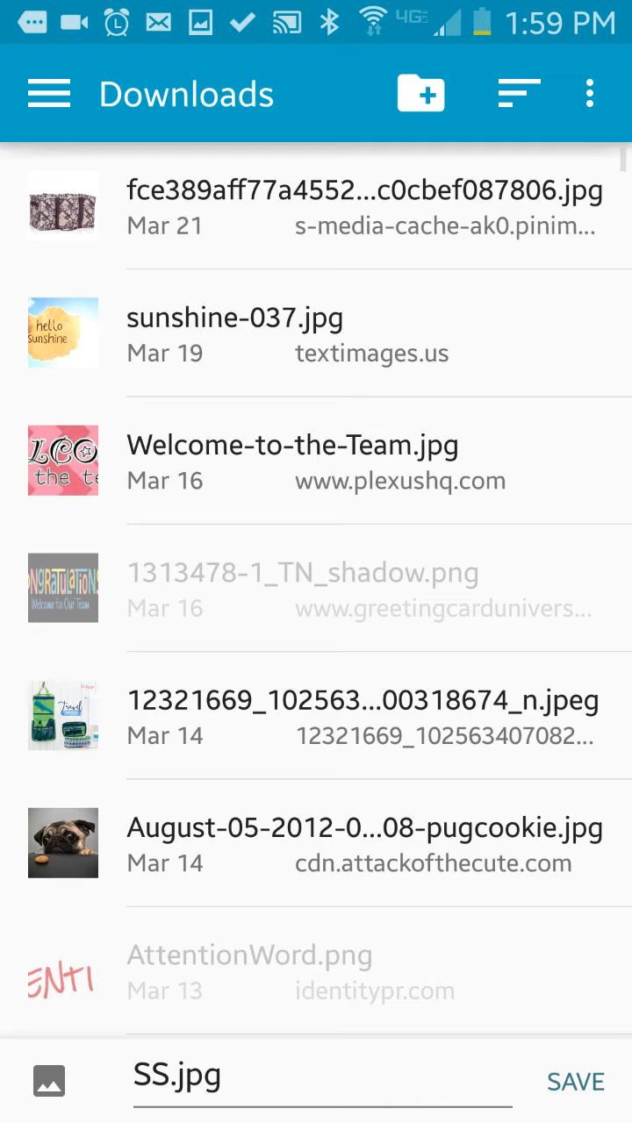
click(575, 1082)
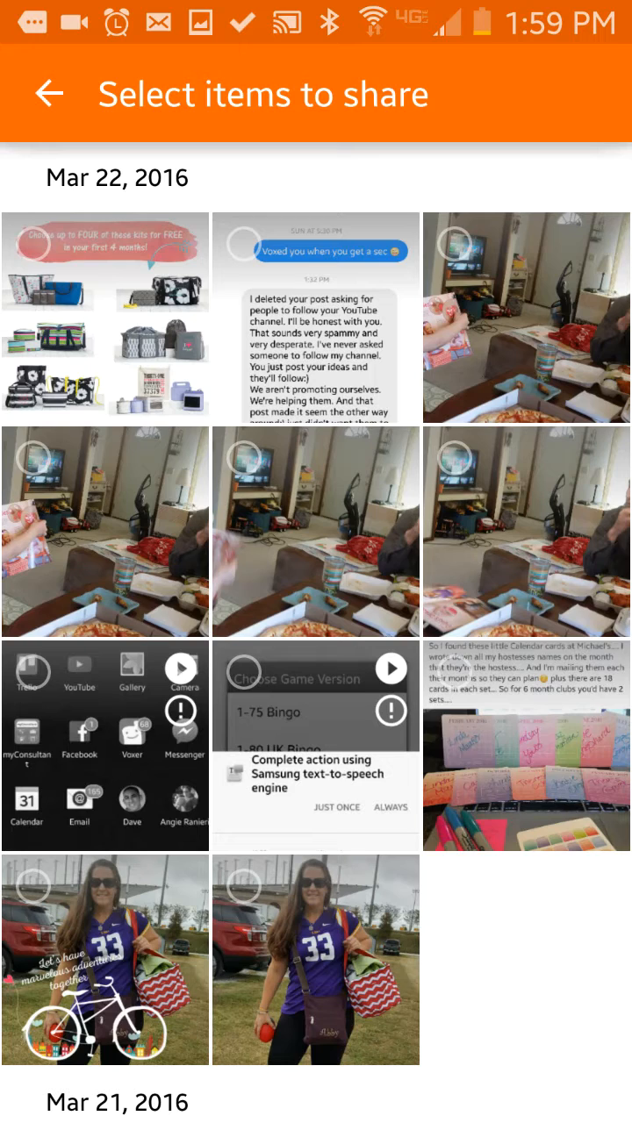
Step: Select the SS kits image in Voxer's share gallery
click(106, 316)
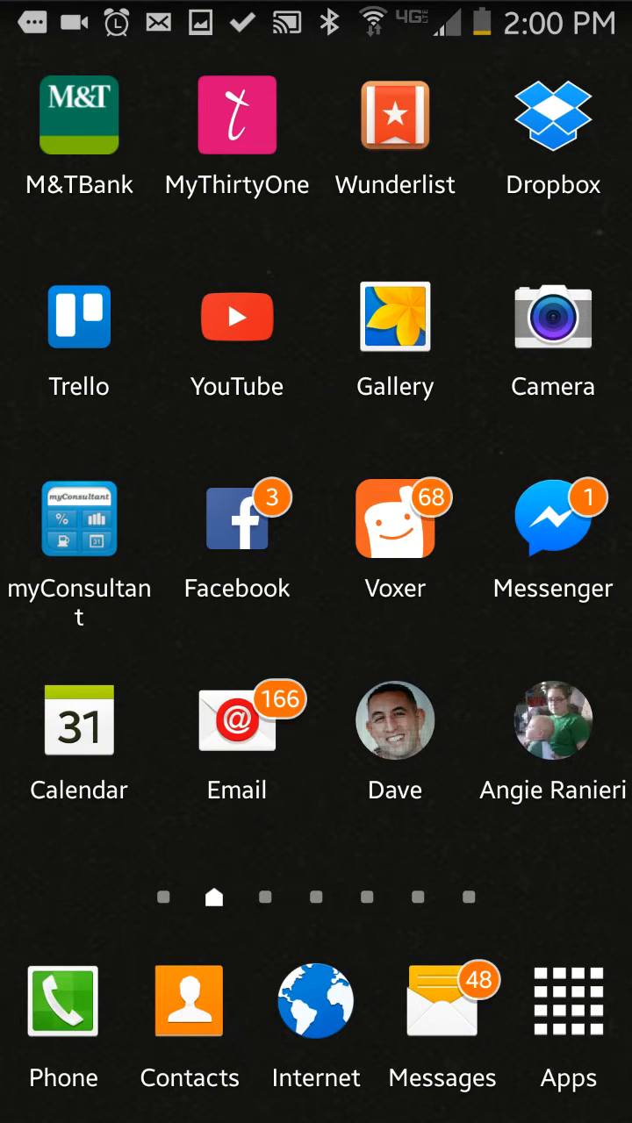
Step: Launch the Dropbox app from the home screen
click(552, 115)
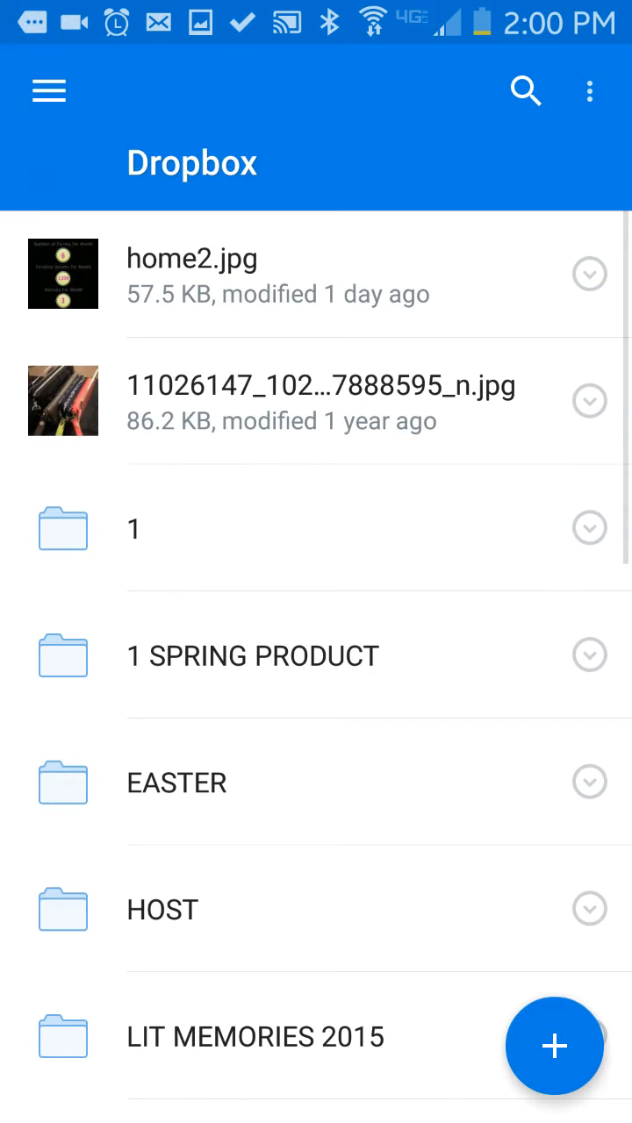
Step: Open the HOST folder and browse its FB PARTY subfolder
scroll(down, 3)
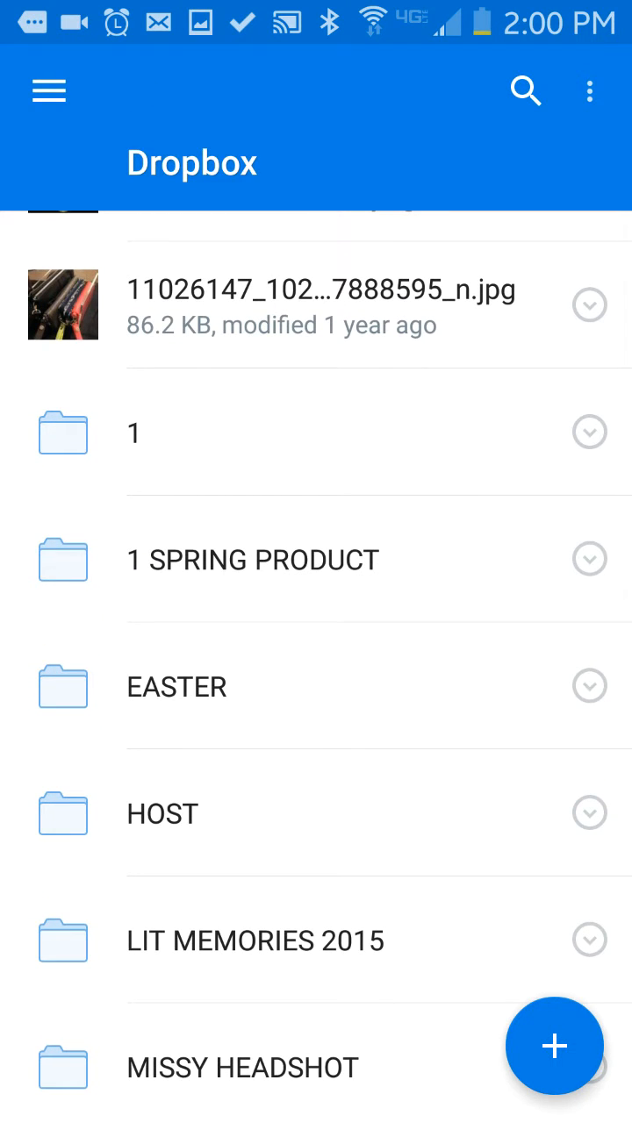
scroll(down, 3)
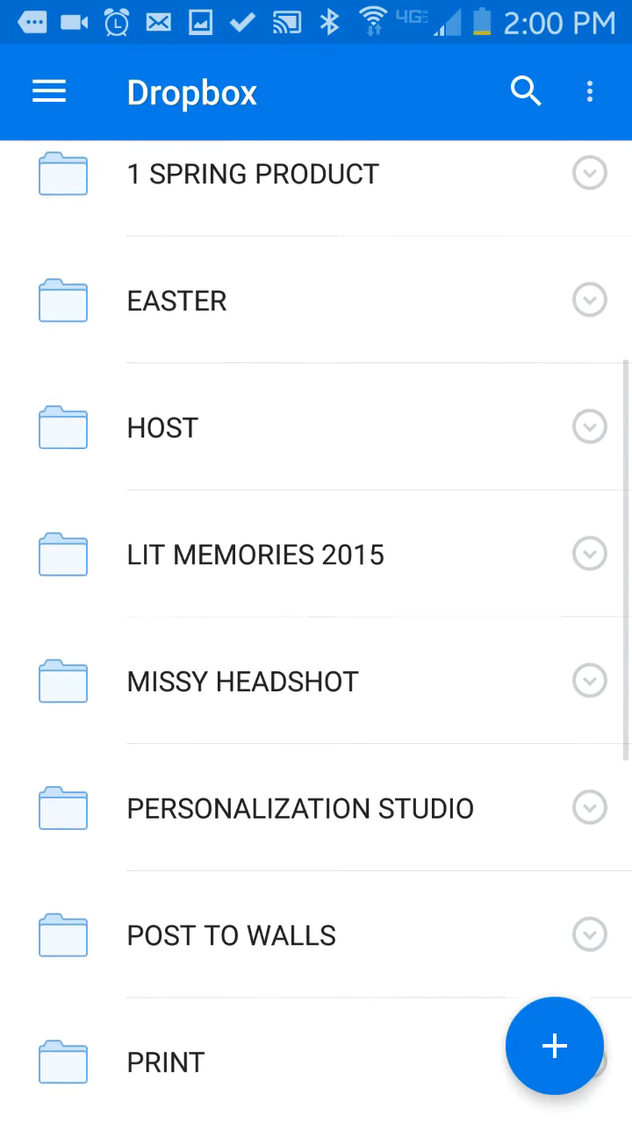
click(161, 427)
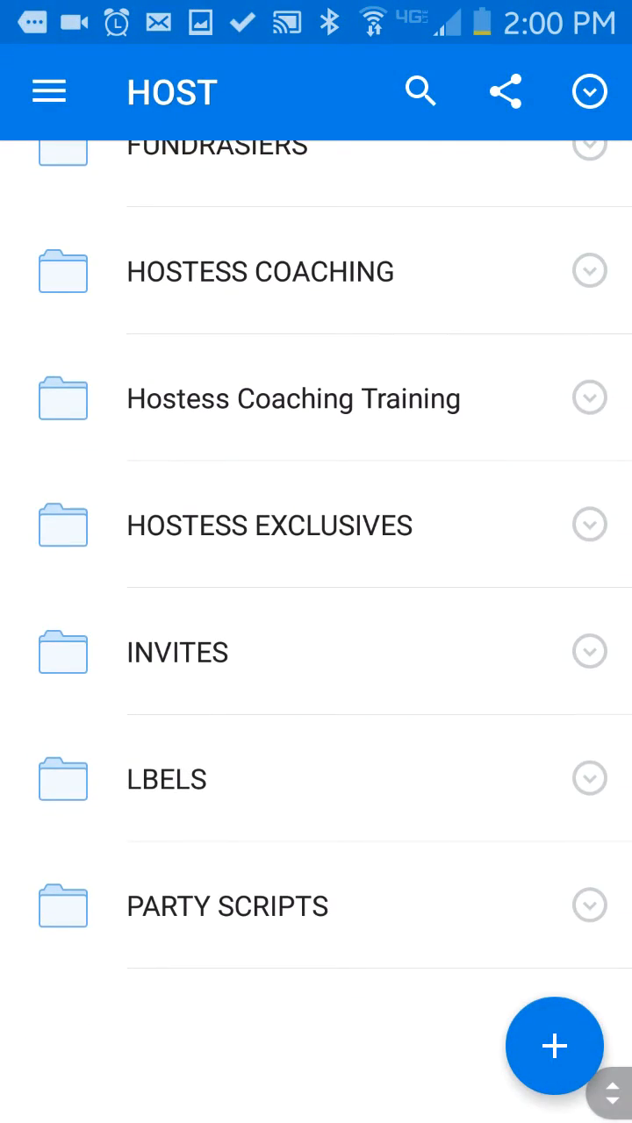
scroll(down, 3)
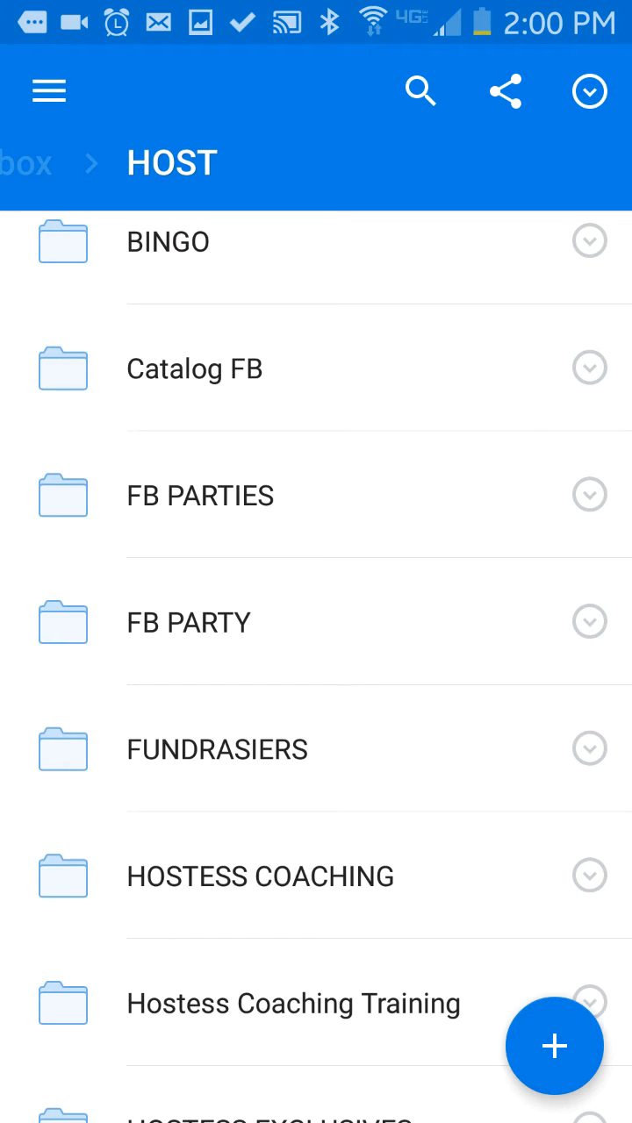
click(188, 622)
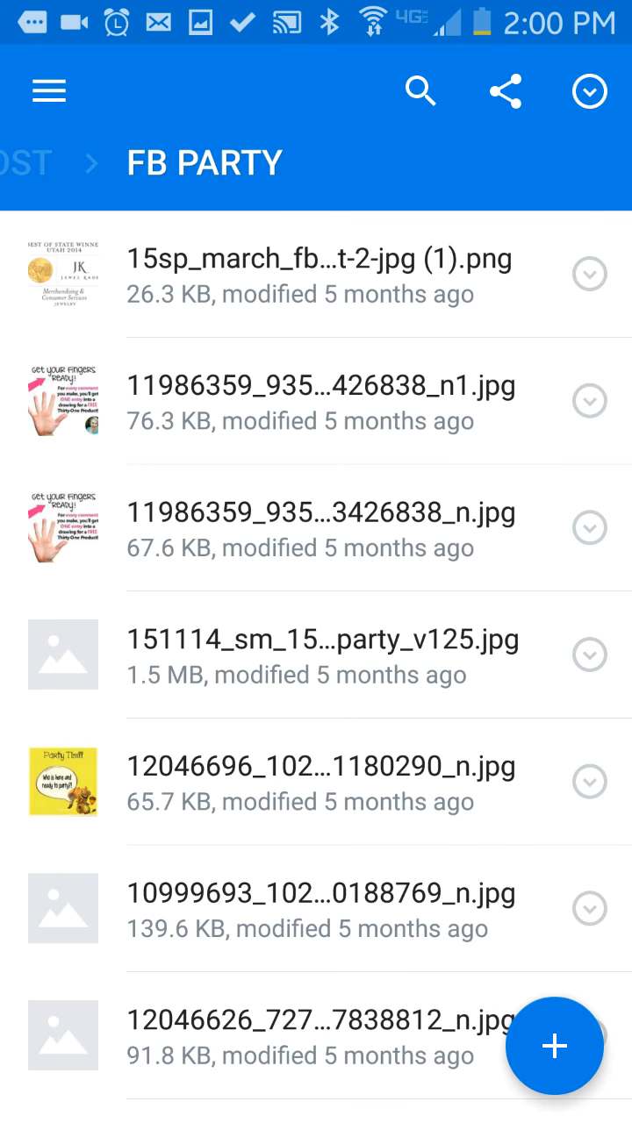
Step: Return to HOST, open BINGO, and scroll through its images
click(26, 162)
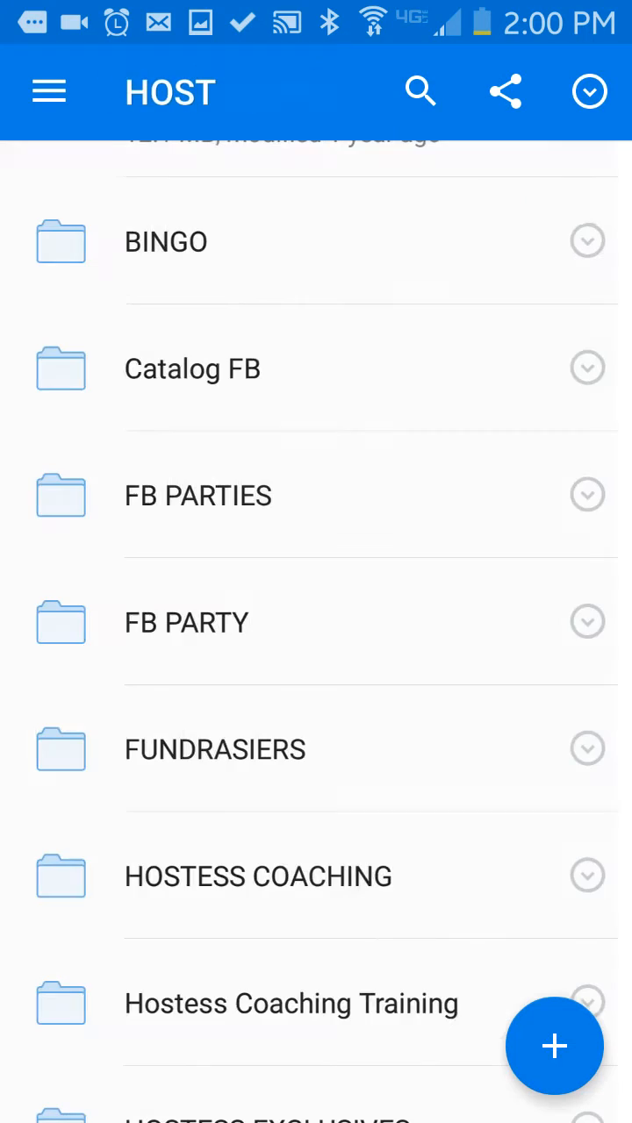
click(166, 241)
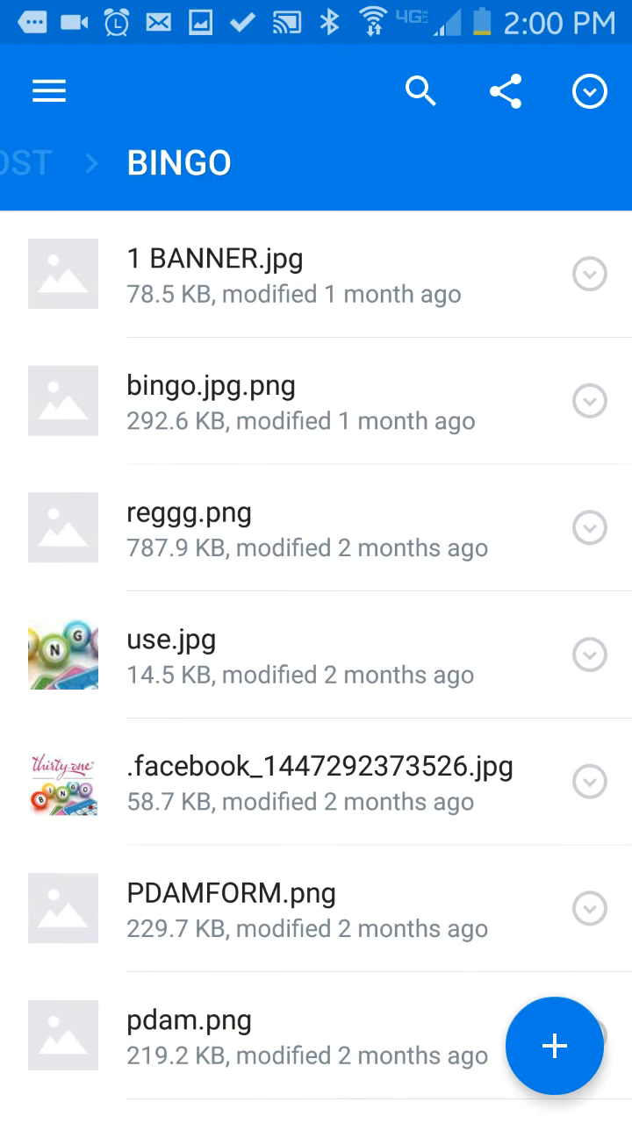
scroll(down, 3)
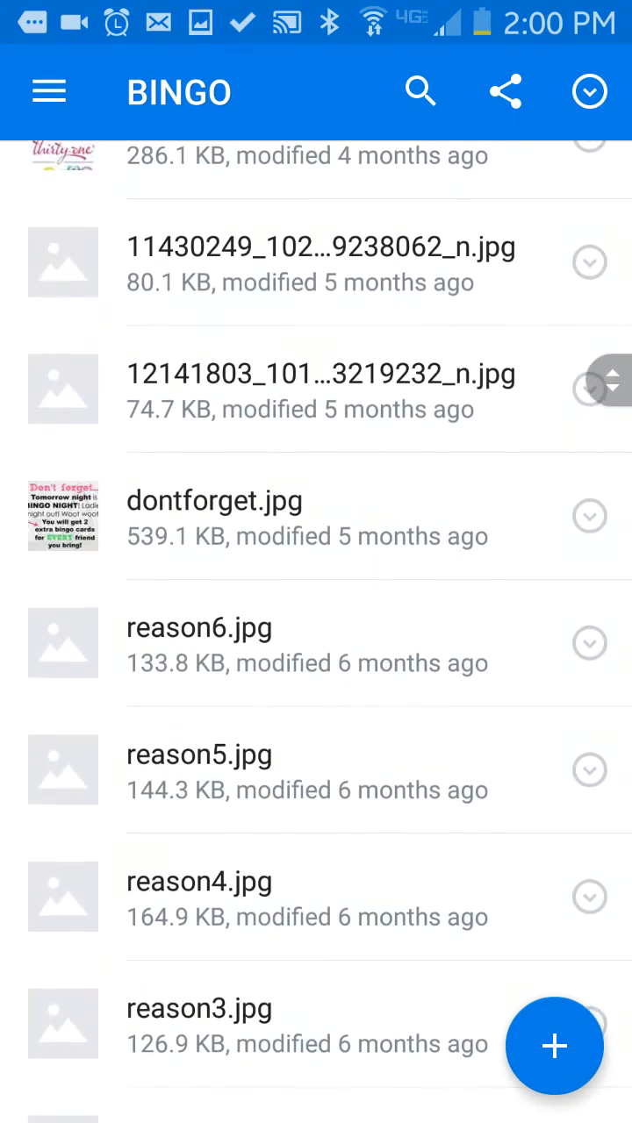